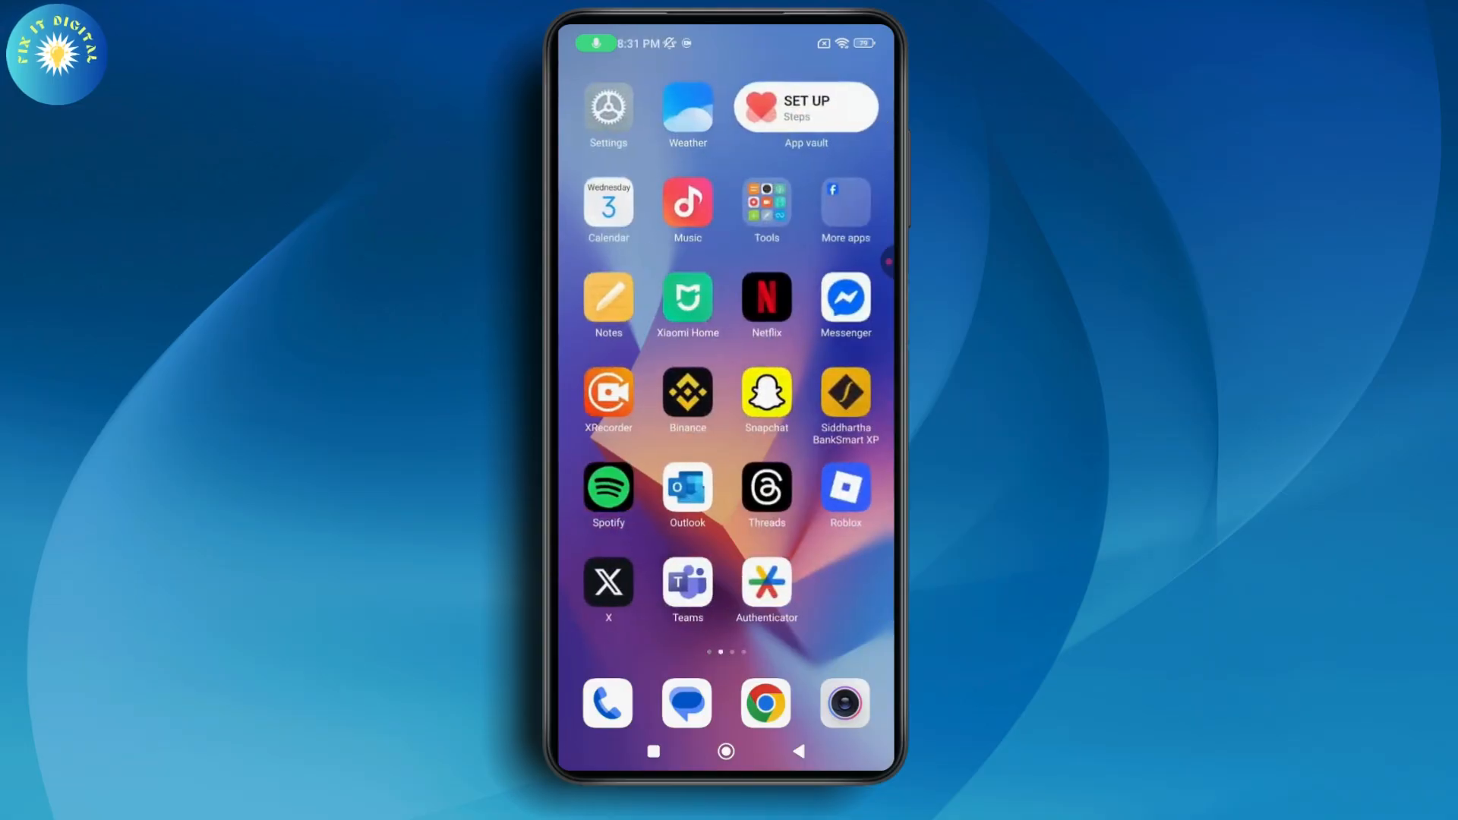
Launch Messenger from the home screen to reach the chats list
click(845, 300)
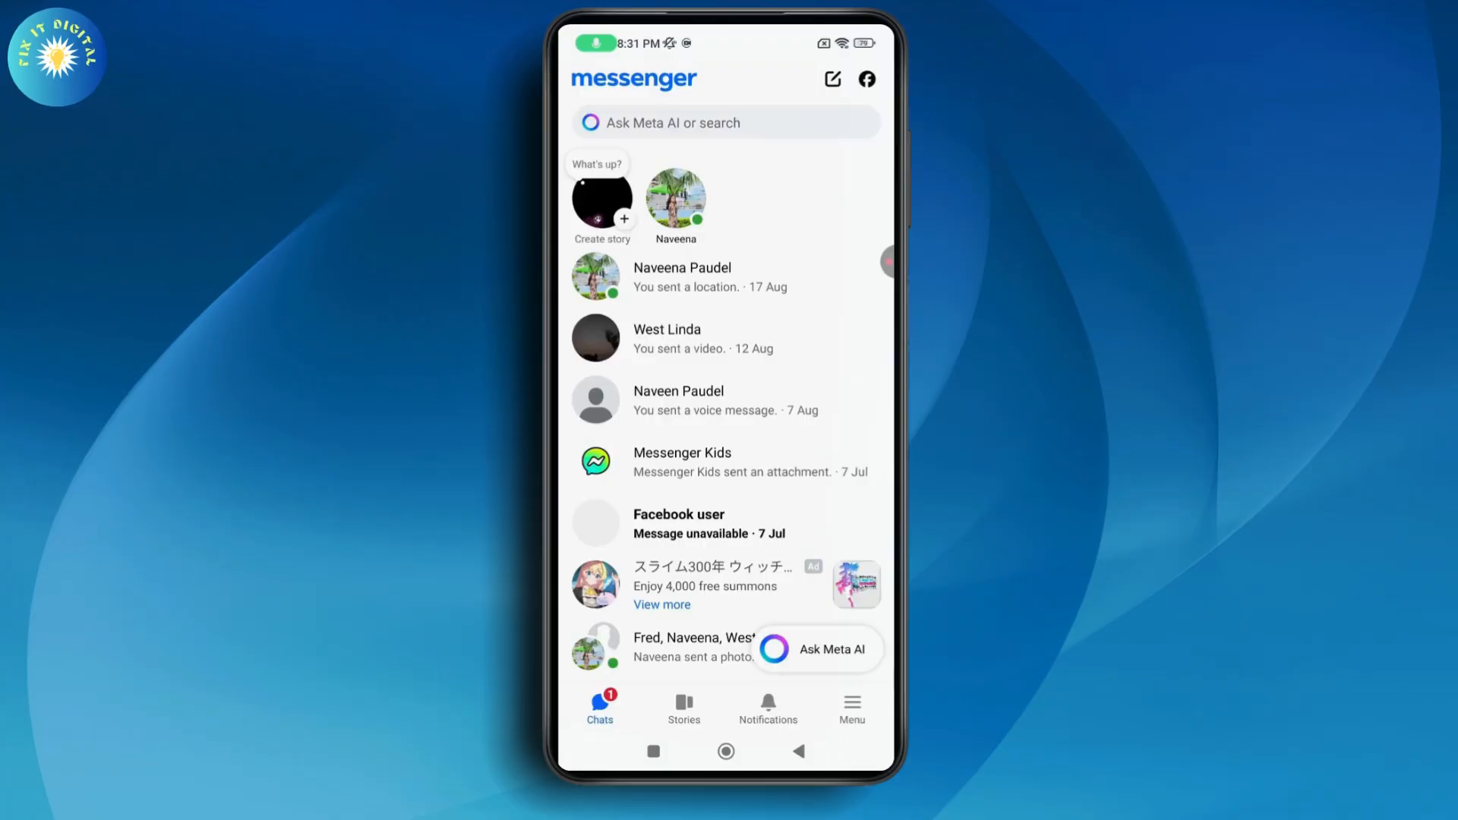
Open the group conversation and show its details and settings page
click(692, 648)
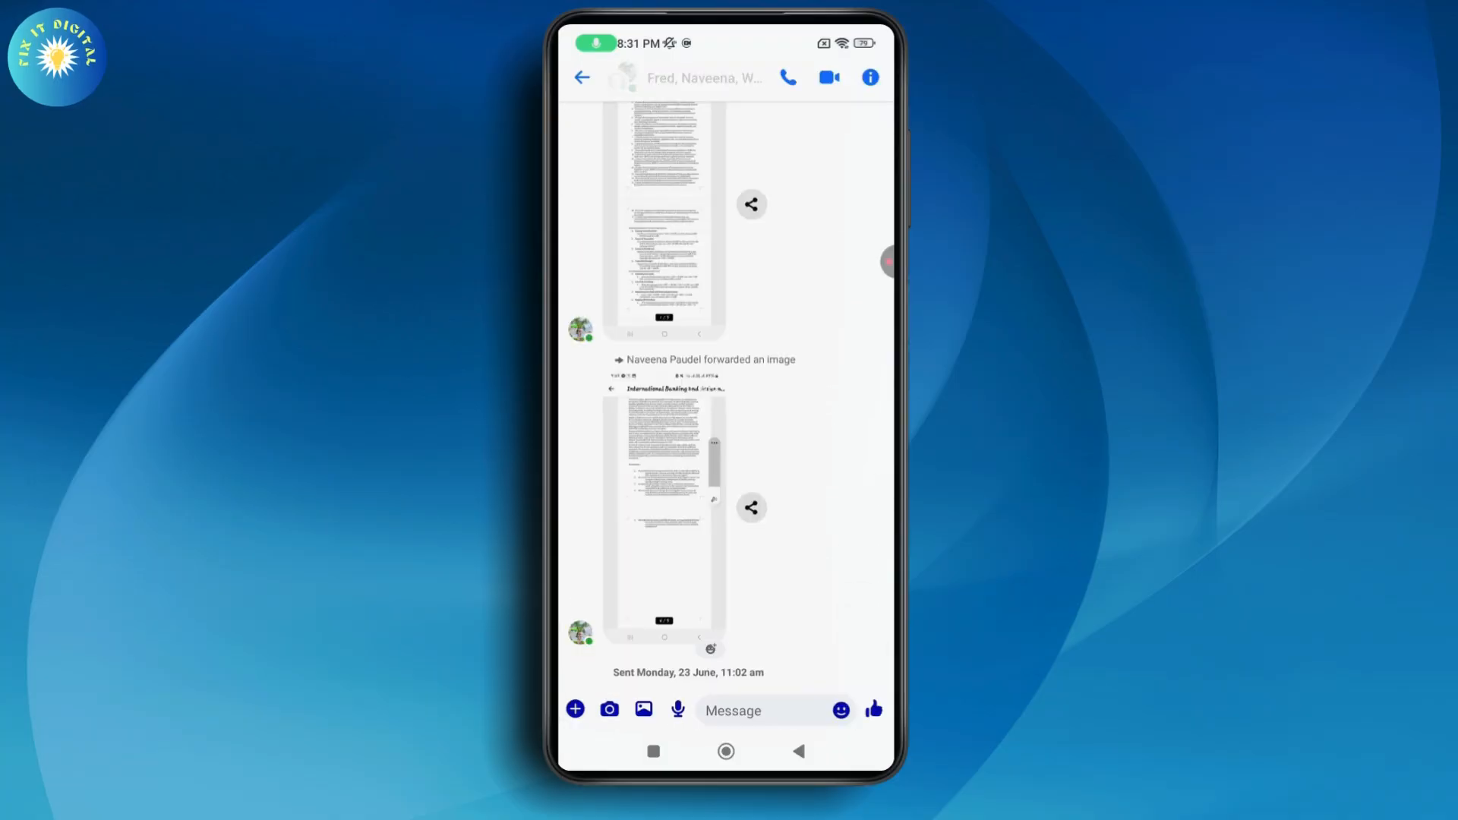
click(869, 78)
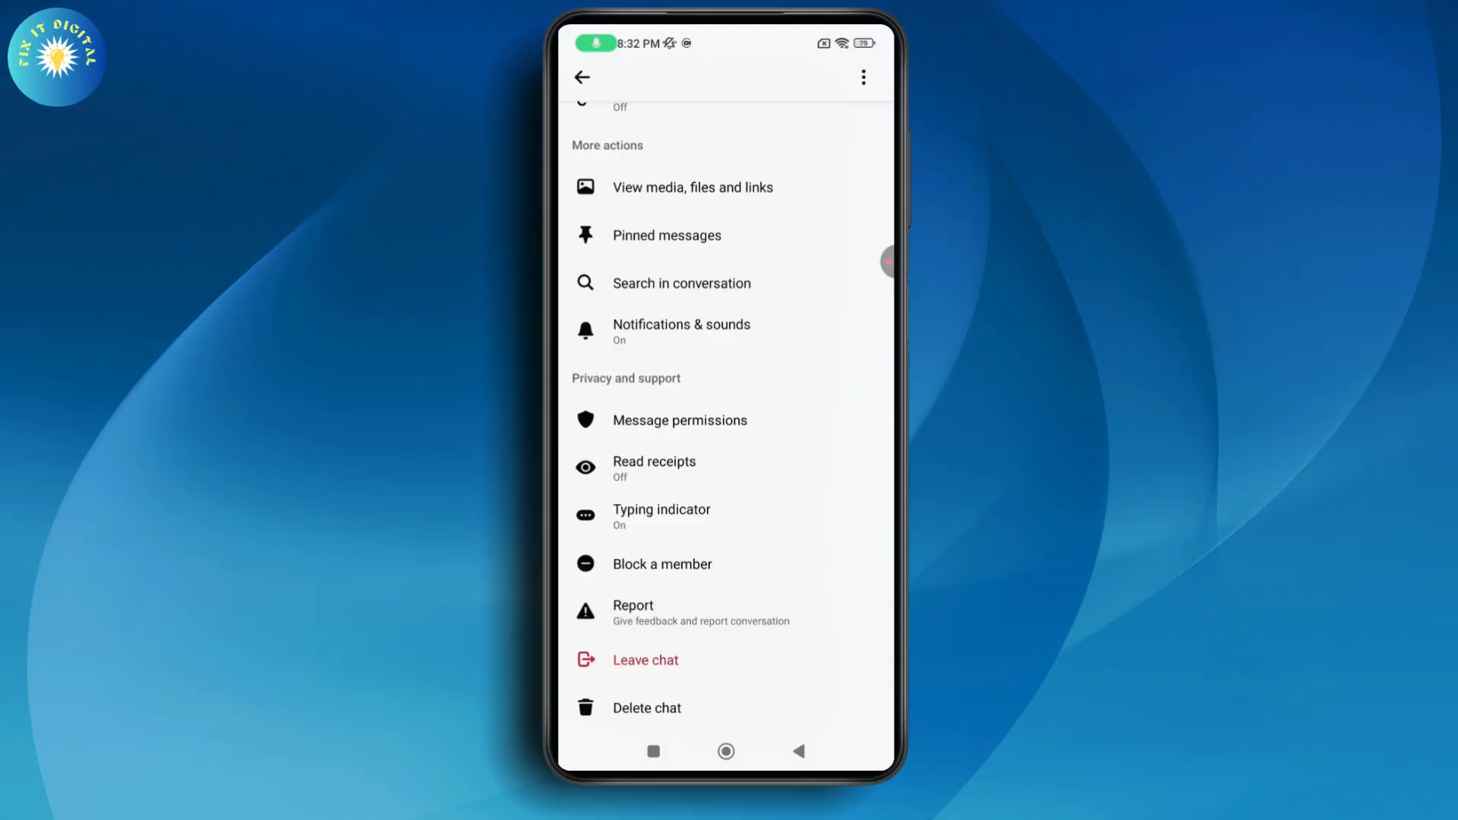
click(679, 419)
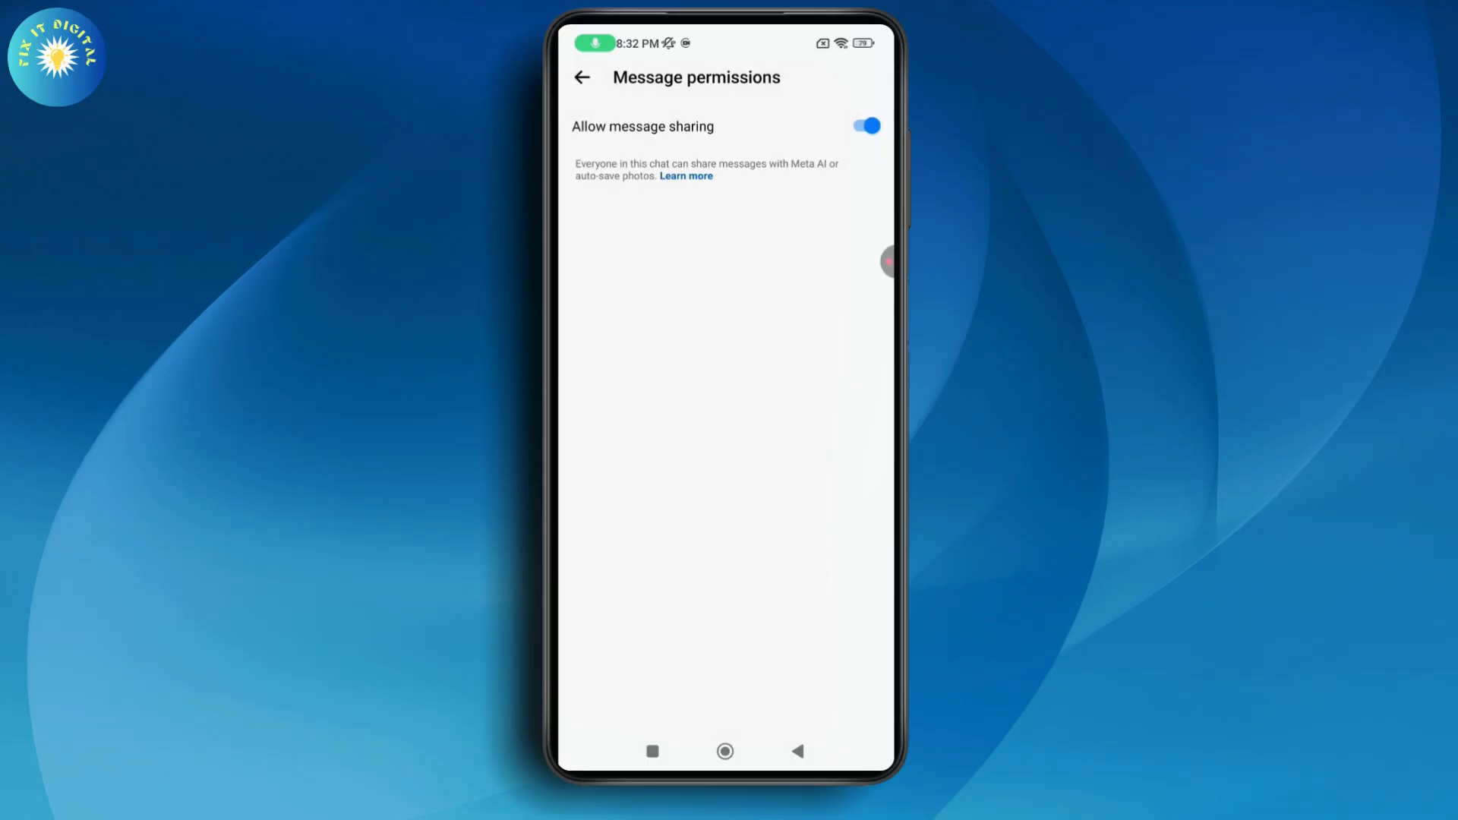
click(582, 77)
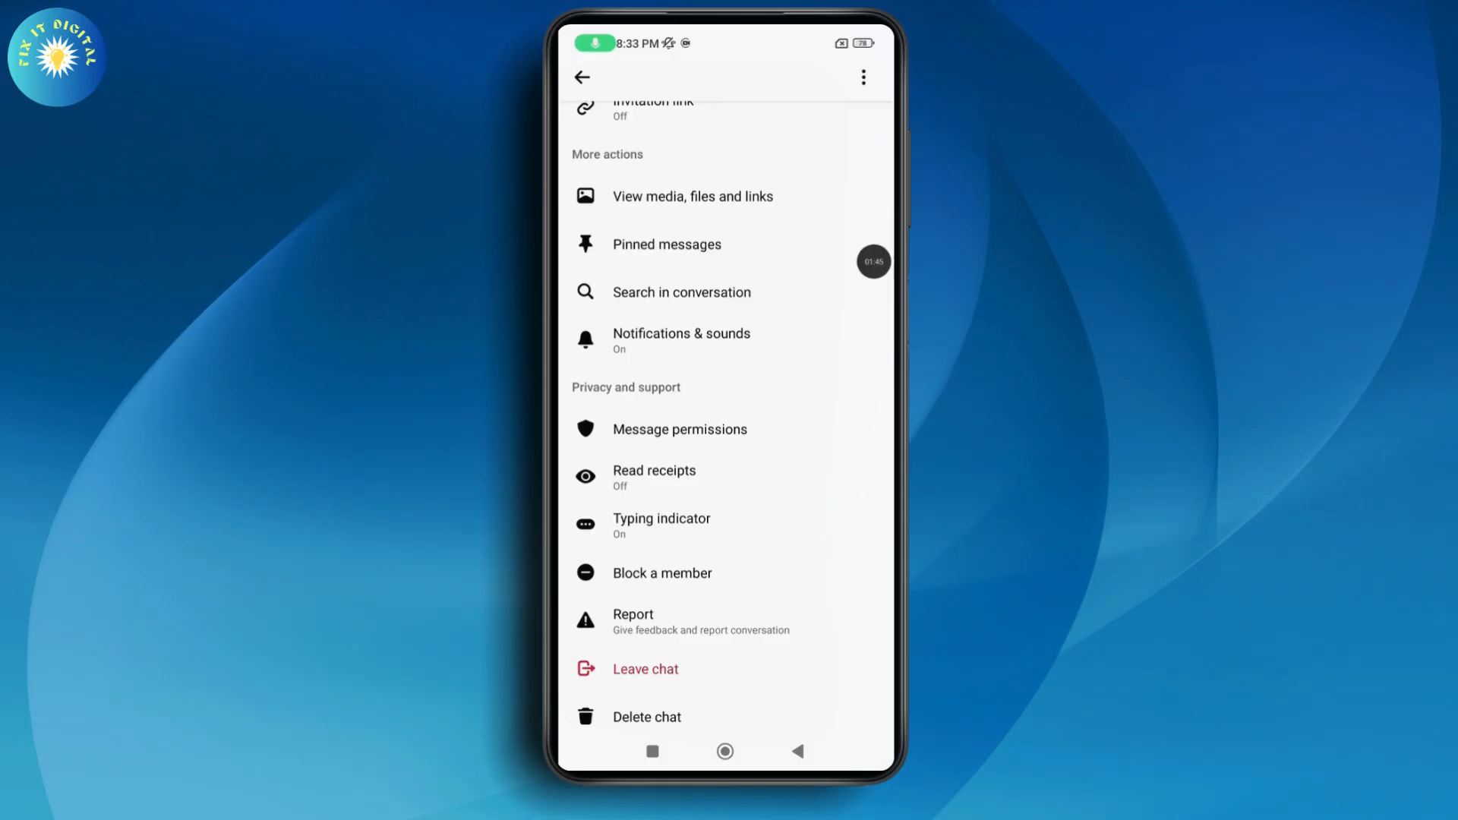
In Message permissions, turn off 'Allow message sharing' for the group chat
scroll(down, 3)
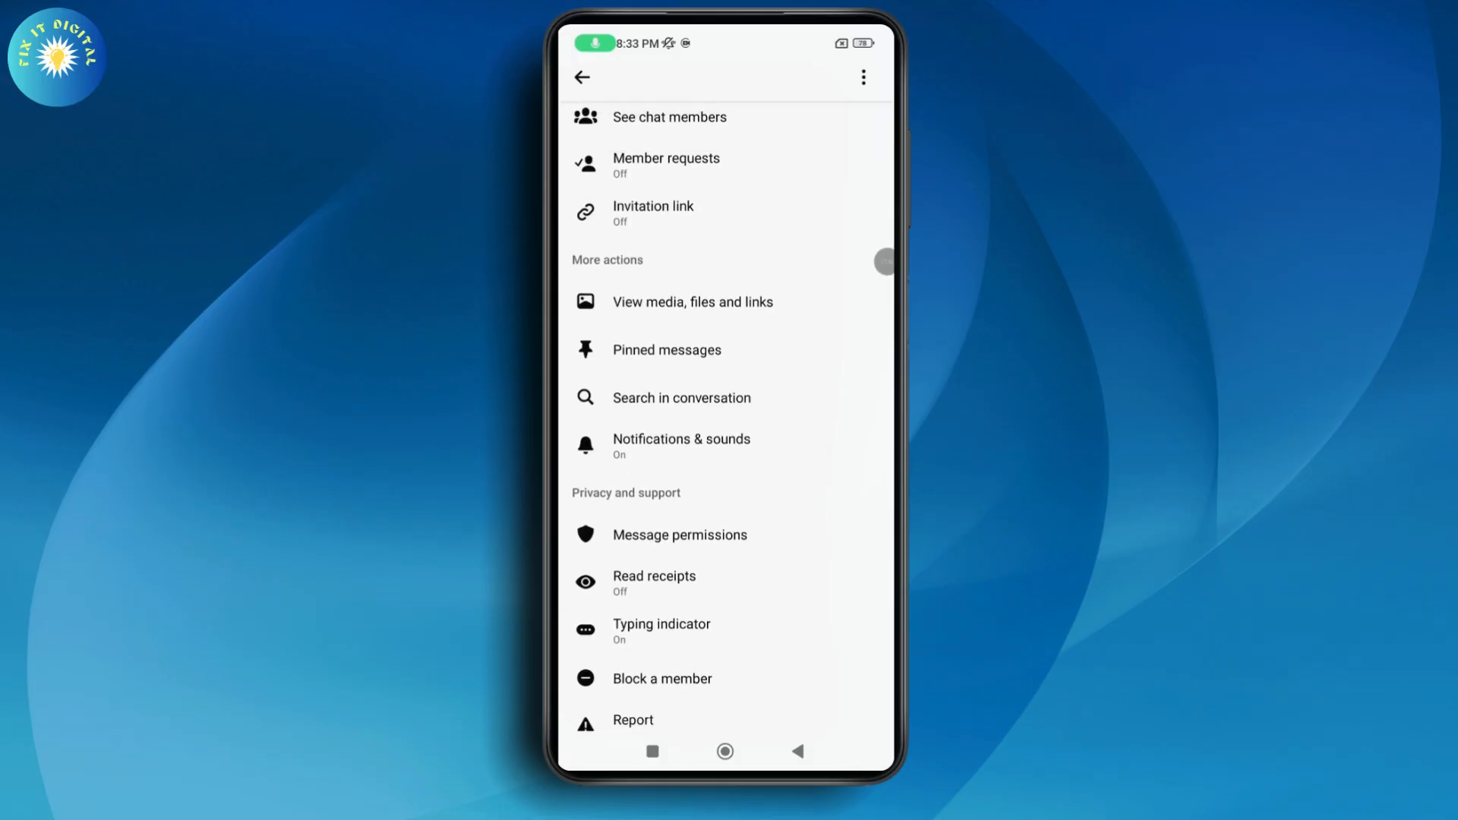
click(680, 535)
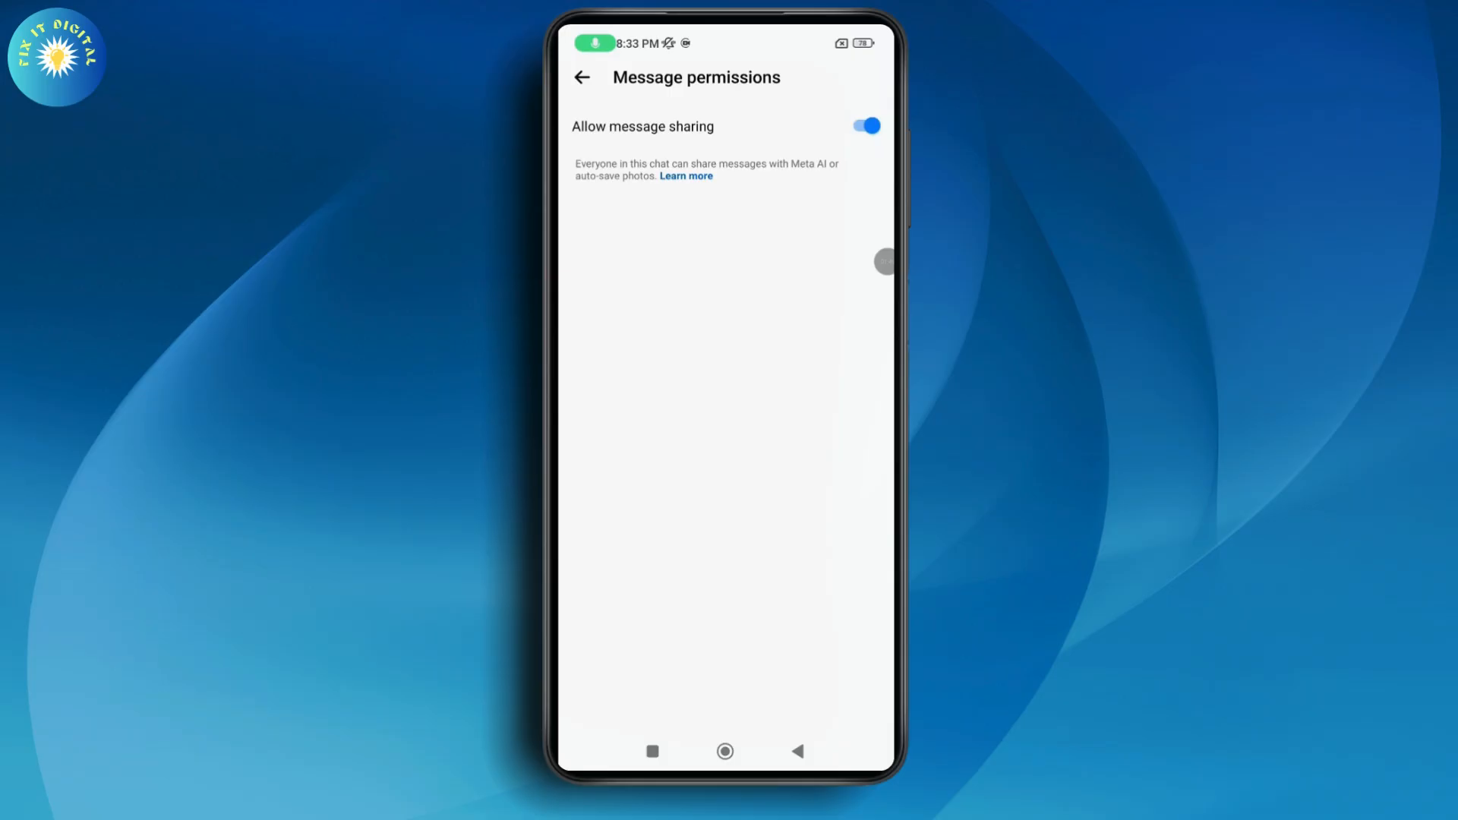
click(865, 125)
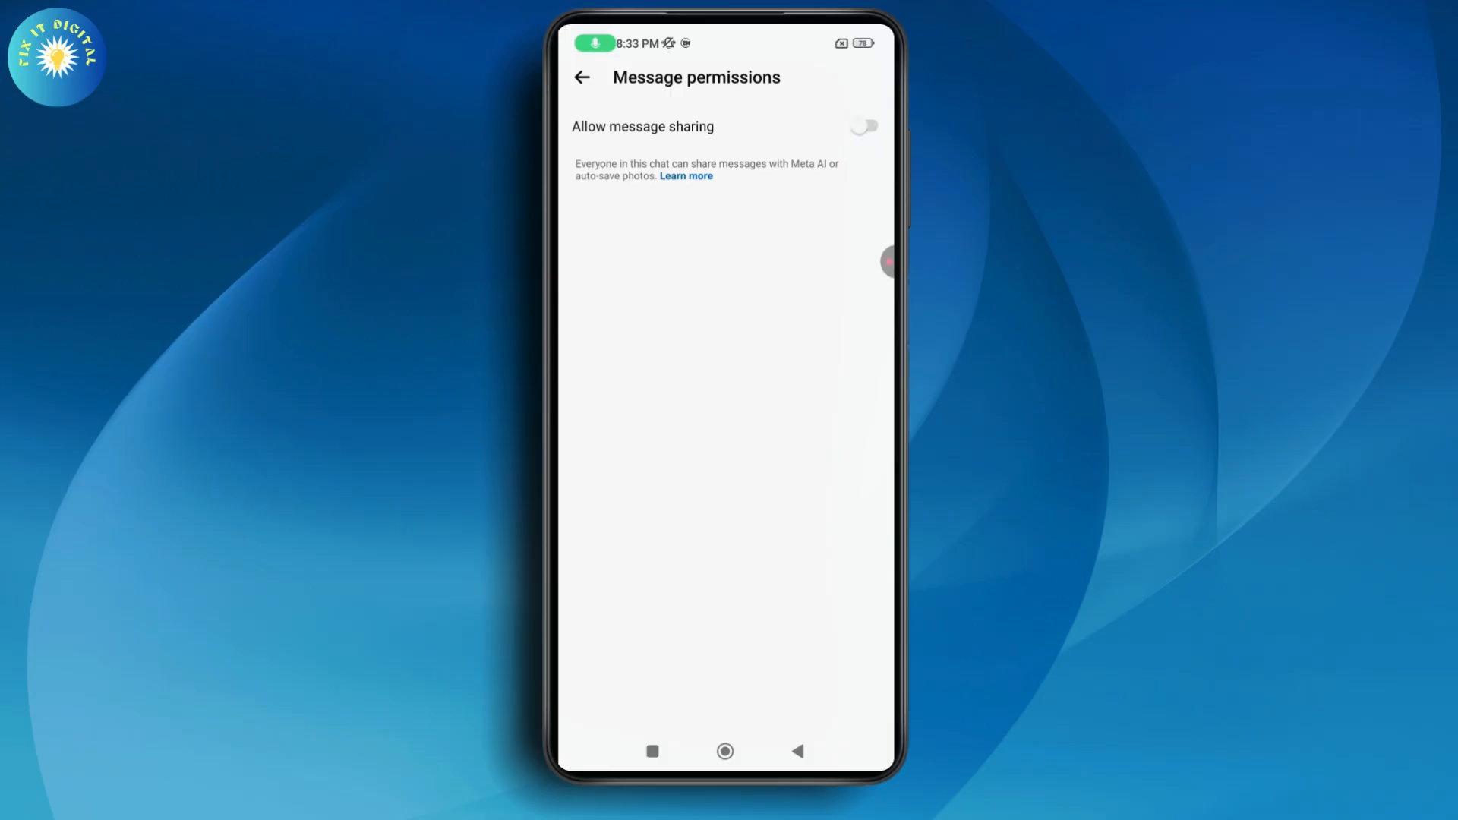